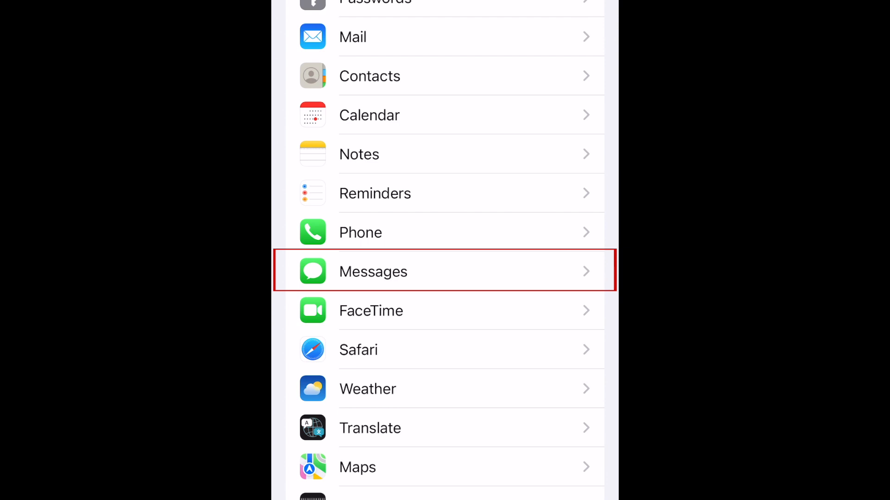
- Switch on Filter Unknown Senders under Message Filtering in the Messages settings
left_click(372, 271)
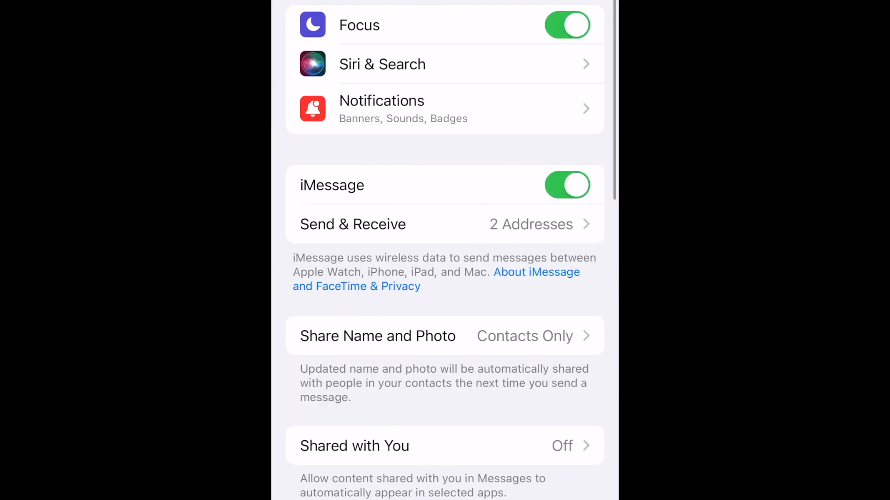
scroll("down", 3)
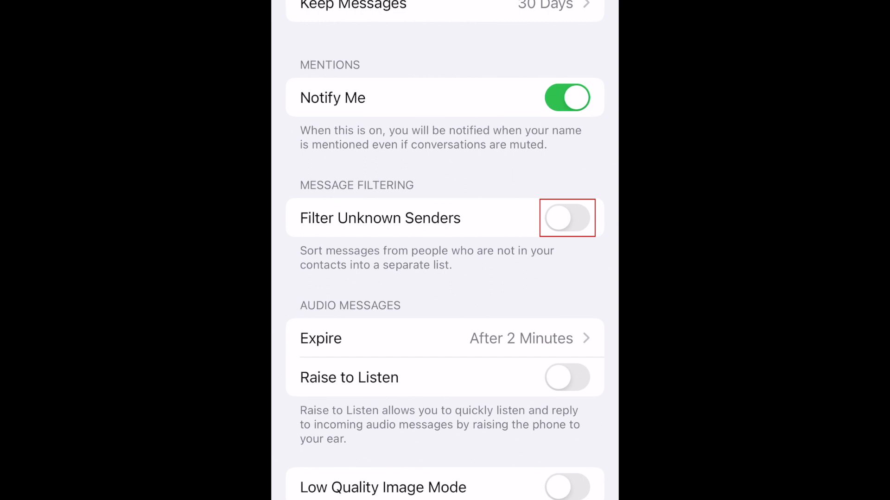
left_click(568, 218)
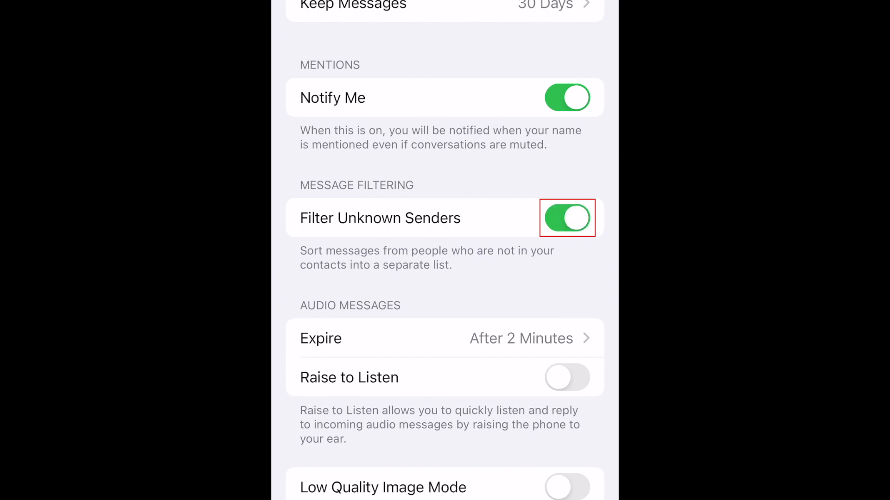
scroll("down", 3)
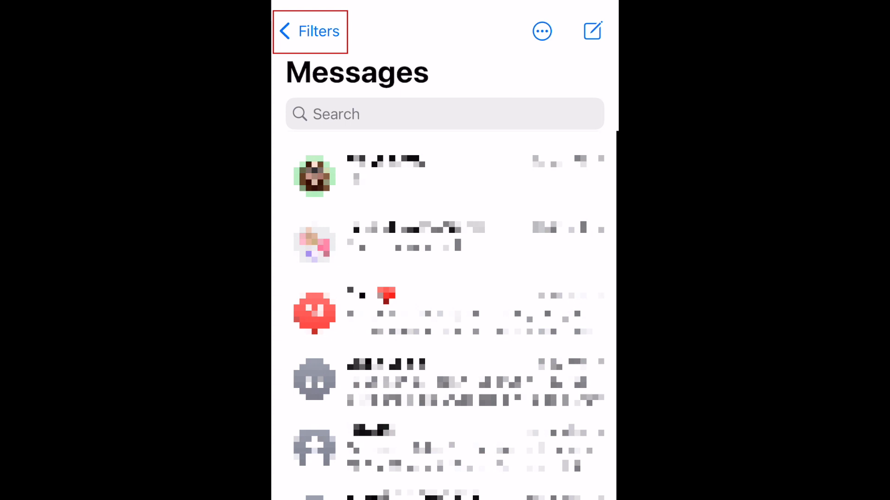
- Return to the Messages filter list and view the Known Senders inbox
left_click(313, 32)
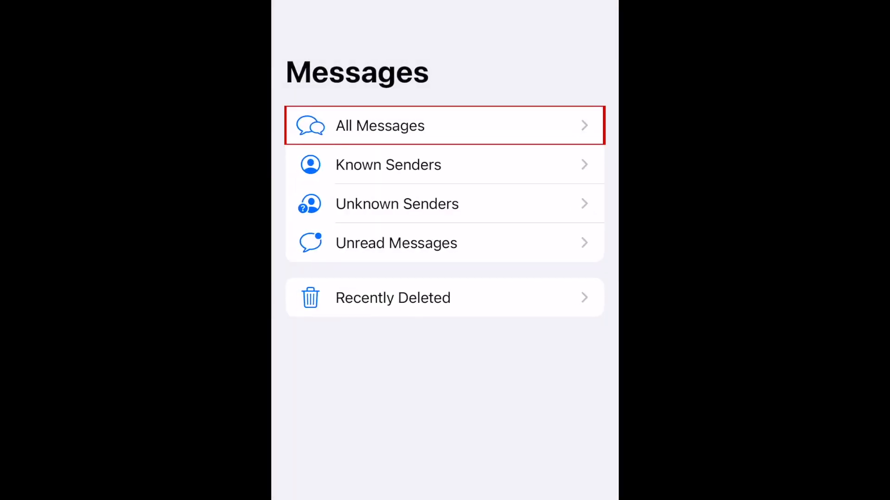
left_click(443, 165)
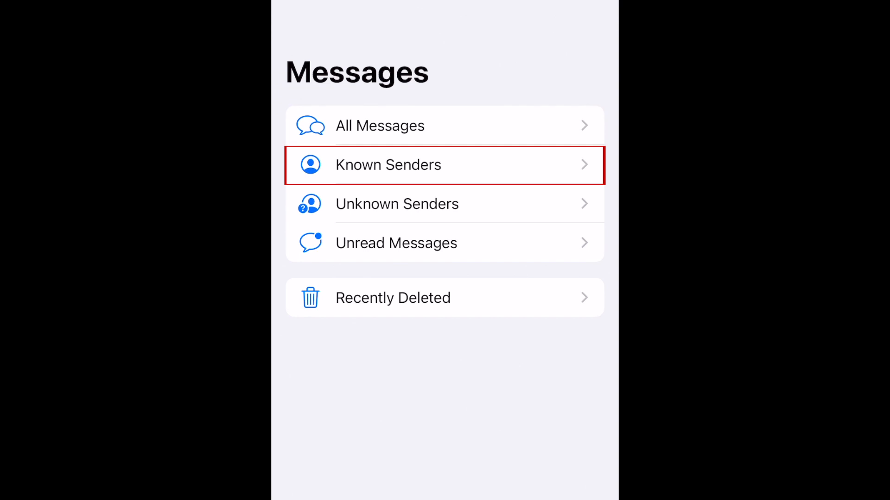